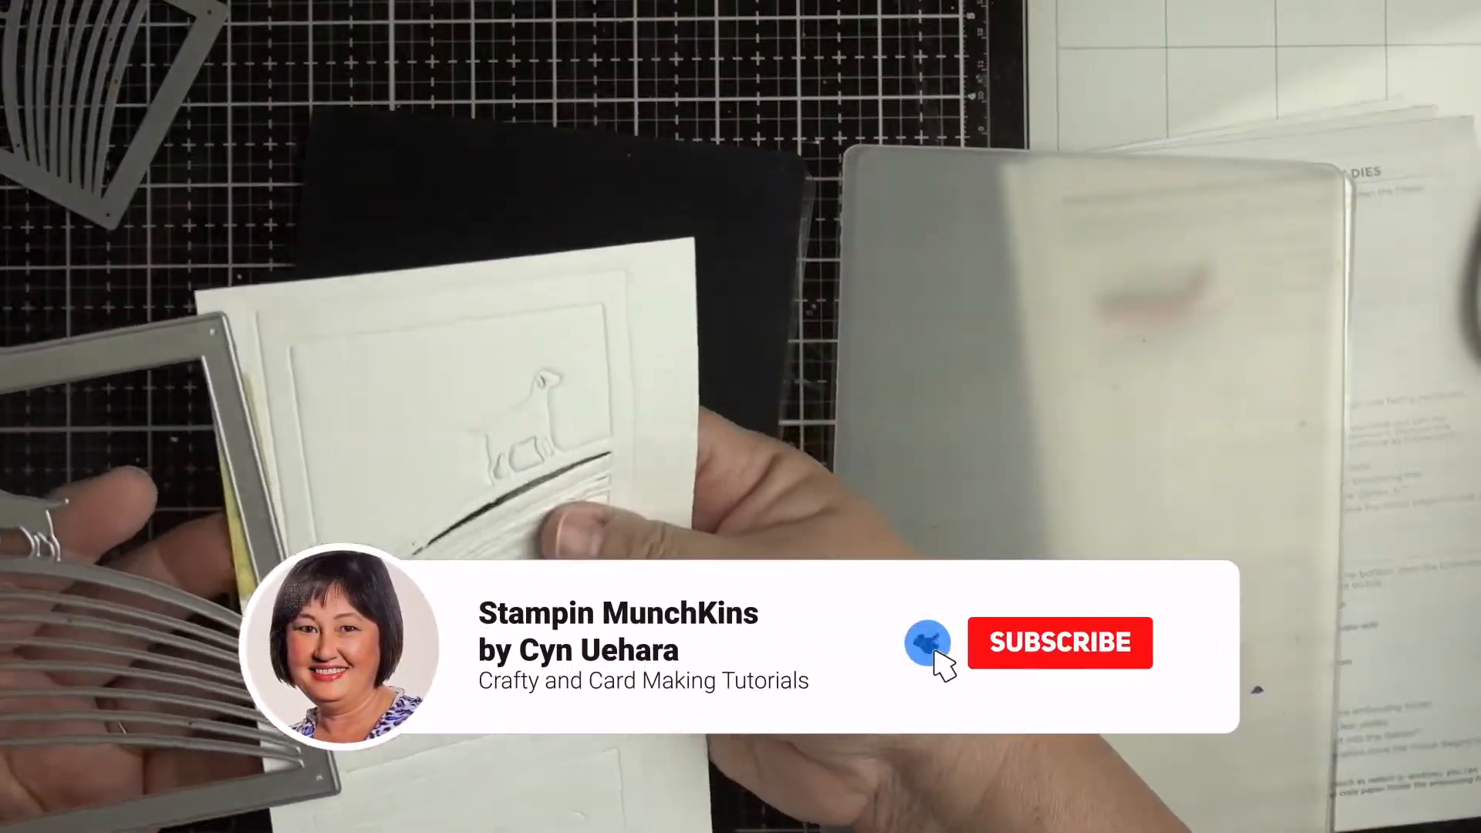
{"action": "left_click", "coordinate": [1059, 642]}
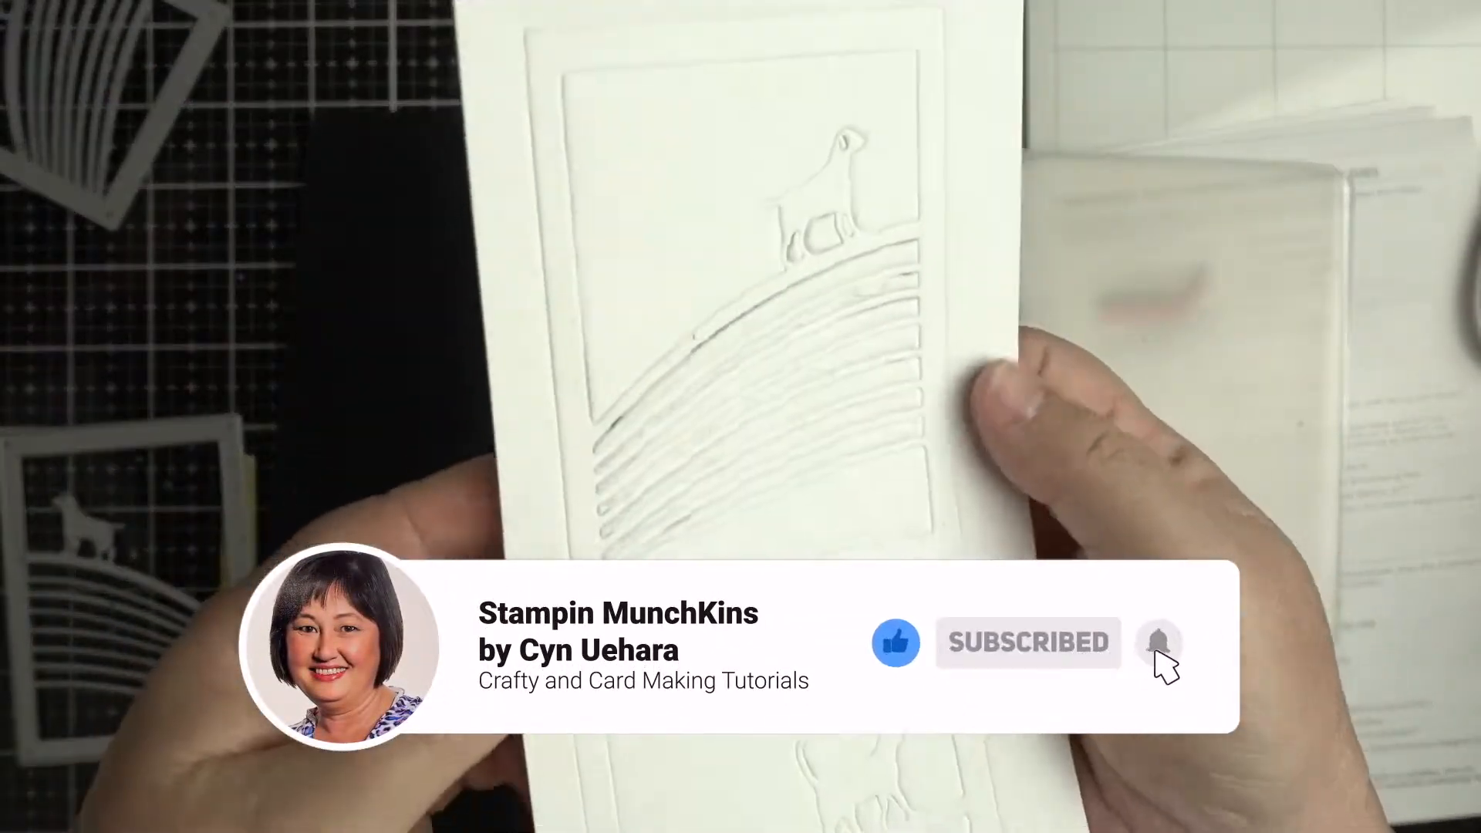